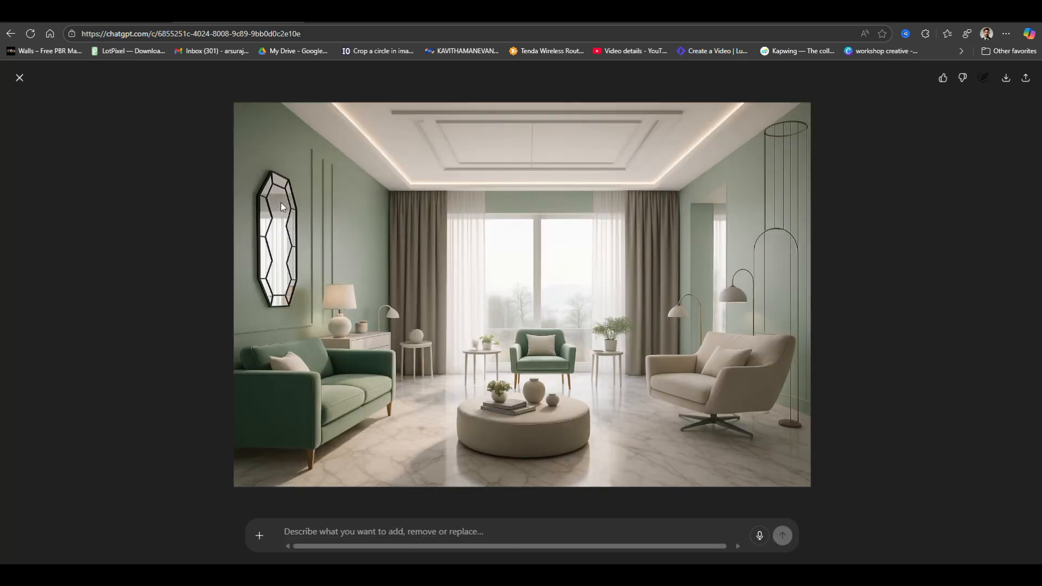
{"action": "mouse_move", "coordinate": [332, 396]}
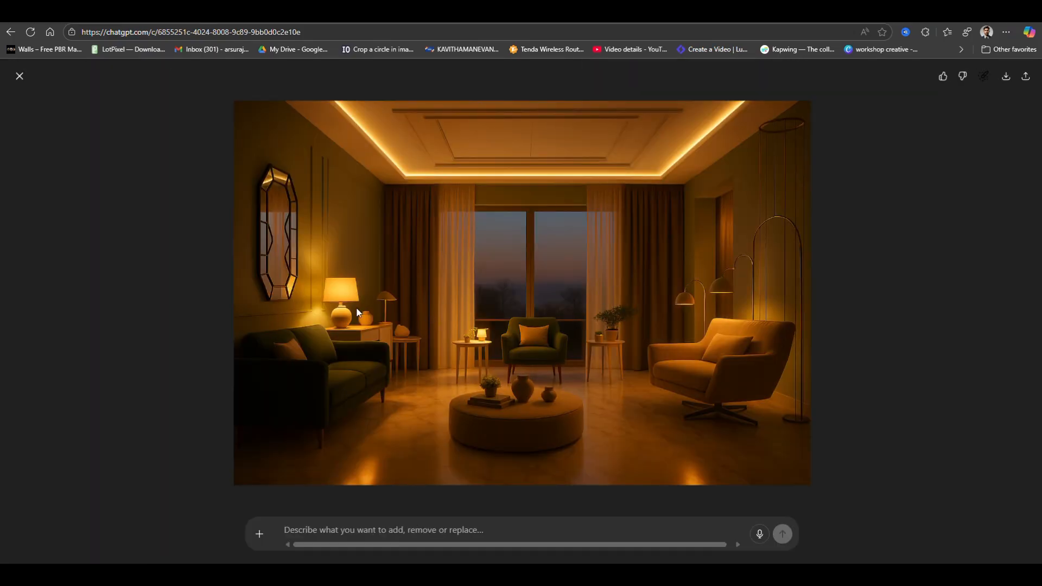
Attach the living room image and write the render prompt: Italian marble floor, pastel green wall, velvet sofa, daytime soft shadows, unchanged arrangement
{"action": "left_click", "coordinate": [20, 76]}
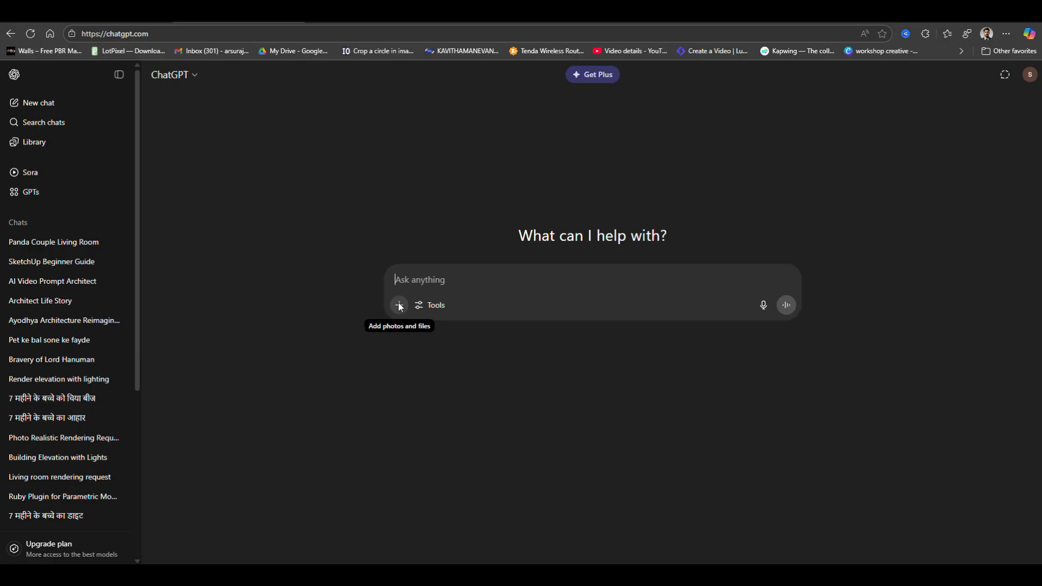
{"action": "mouse_move", "coordinate": [415, 334]}
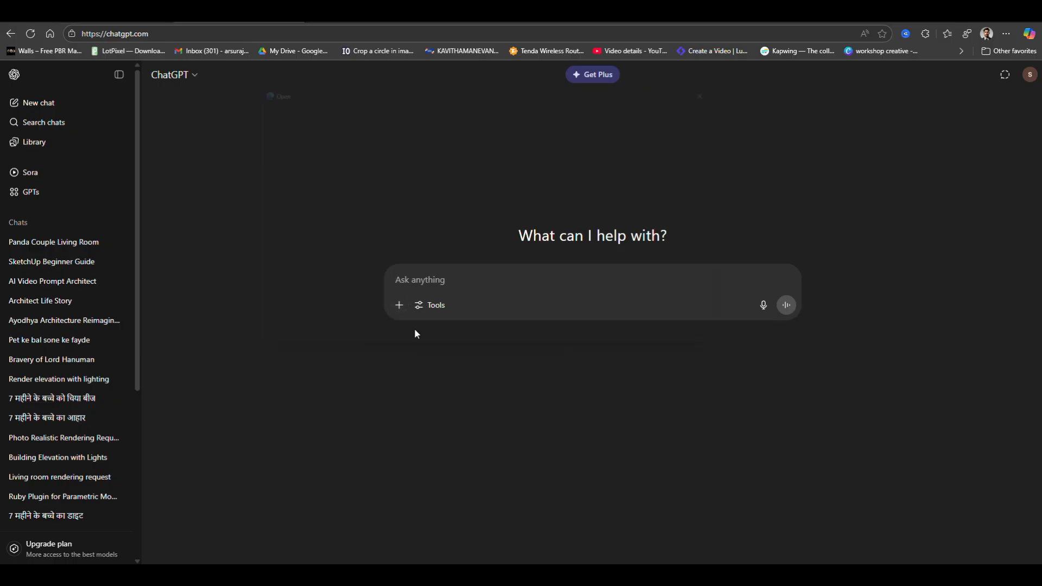
{"action": "type", "text": "render this living r"}
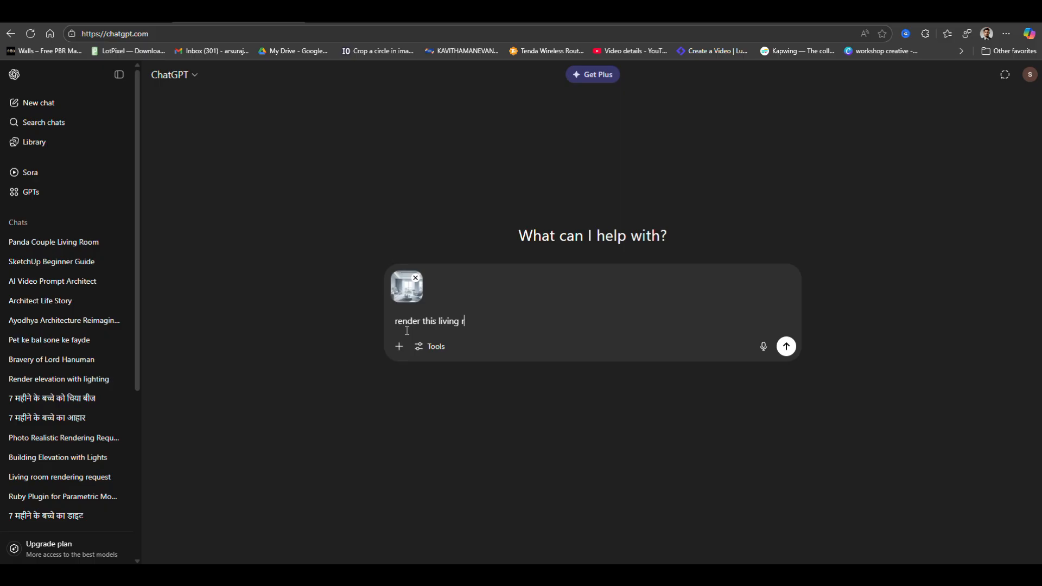
{"action": "type", "text": "oom image, add italian marble flooring, pastel green"}
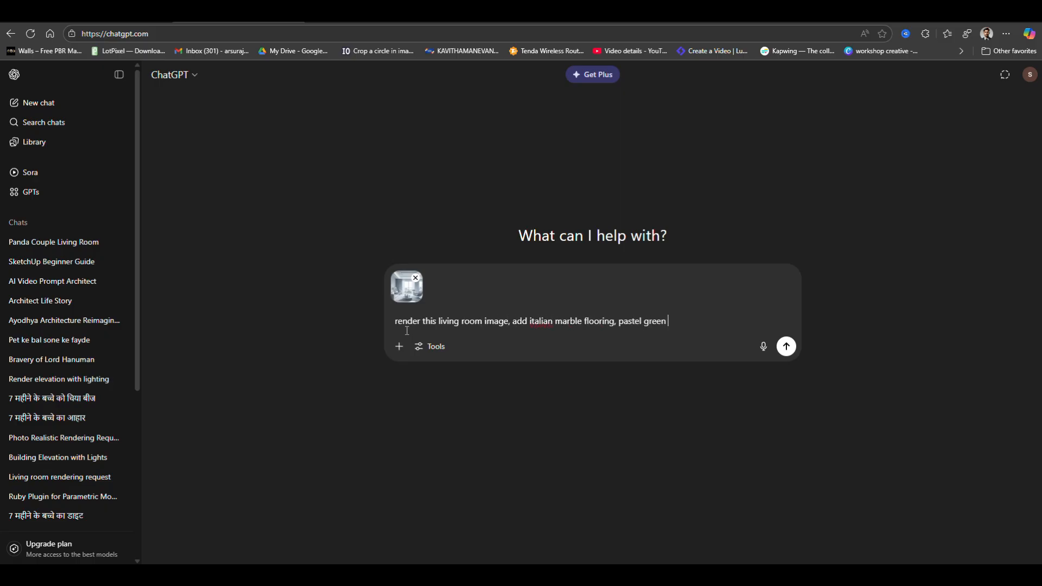
{"action": "type", "text": "color on left wa"}
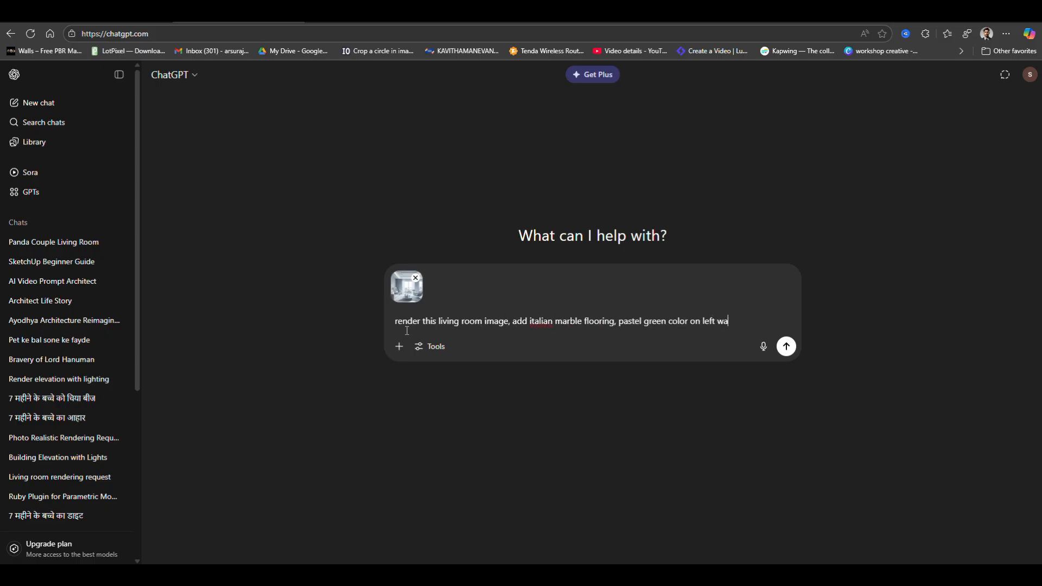
{"action": "type", "text": "ll, whisk white and pastel gr"}
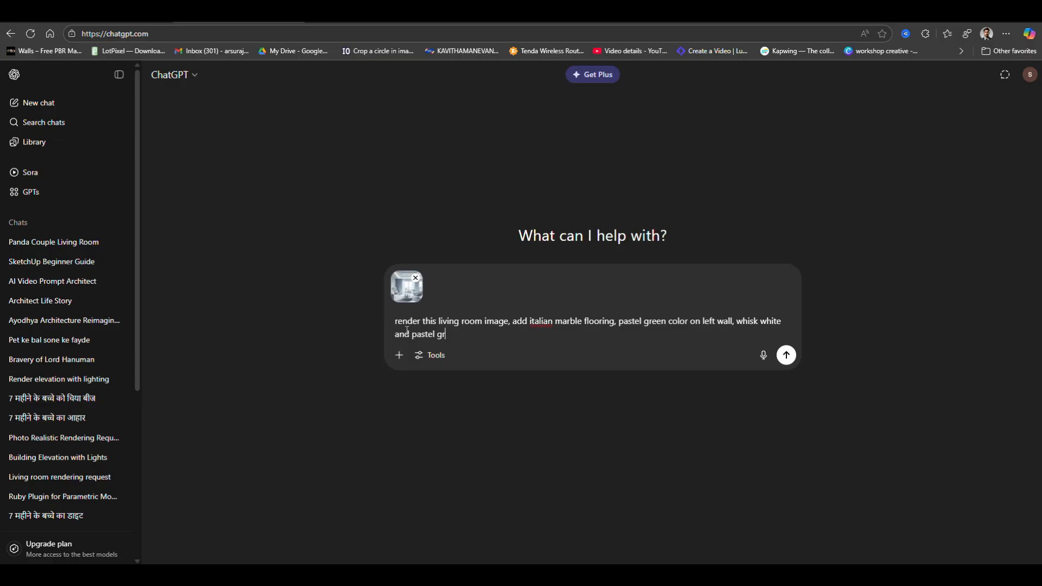
{"action": "type", "text": "een color sofa in velvet texture, day"}
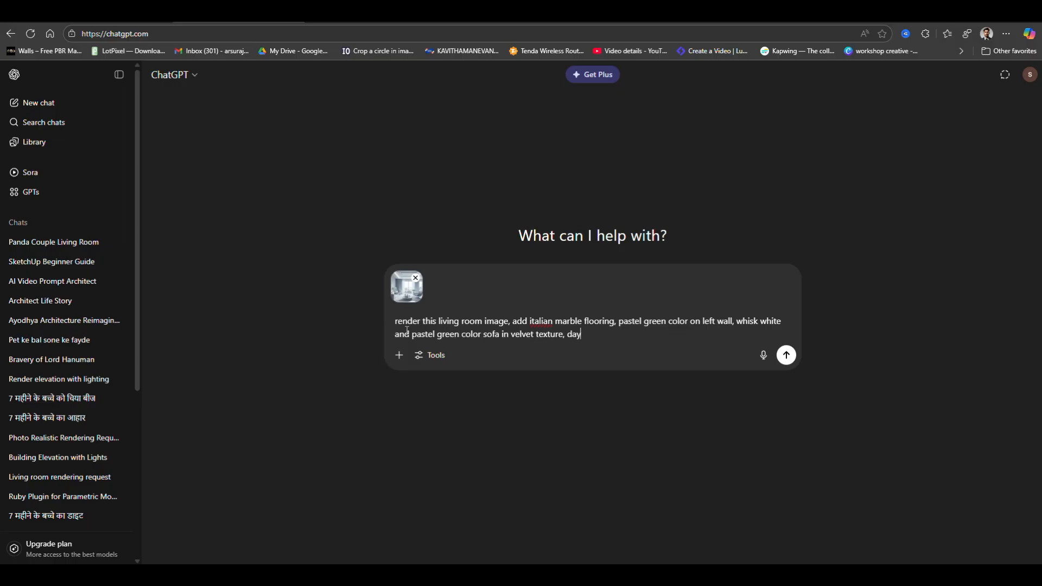
{"action": "type", "text": "time shot, soft sh"}
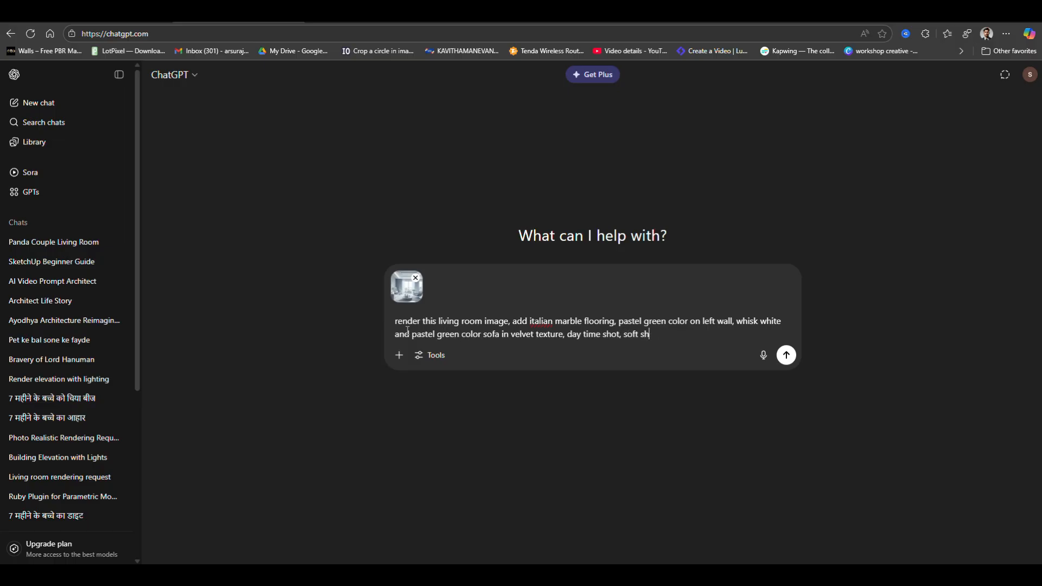
{"action": "type", "text": "adow, please do not change design of image and arrange"}
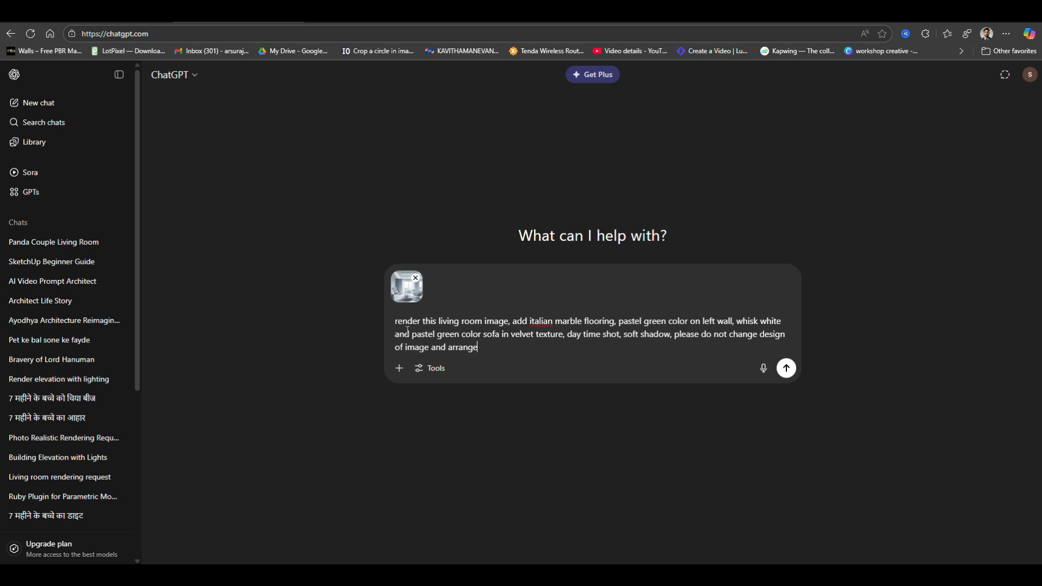
{"action": "type", "text": "ment"}
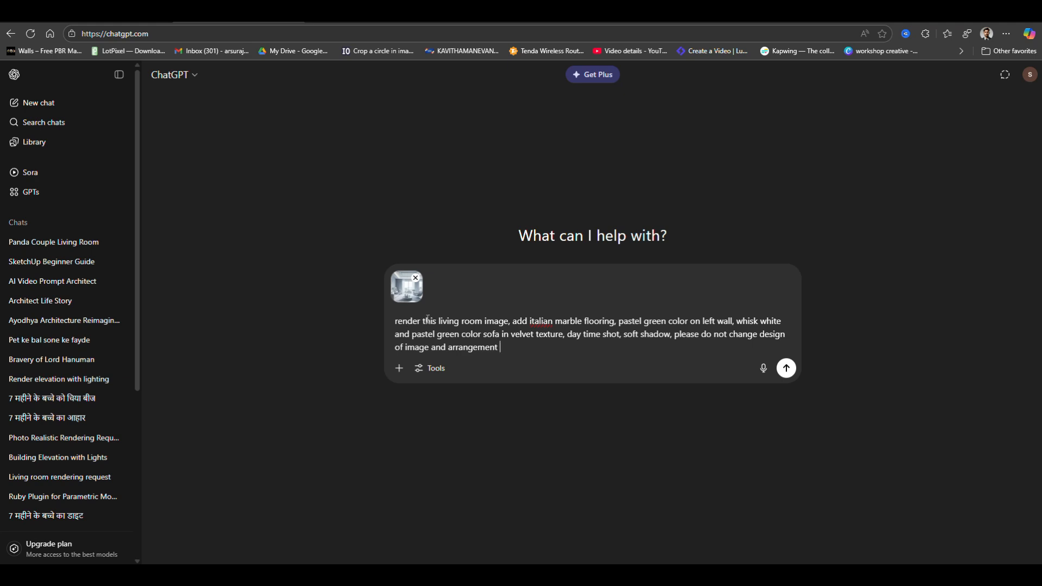
{"action": "double_click", "coordinate": [540, 320]}
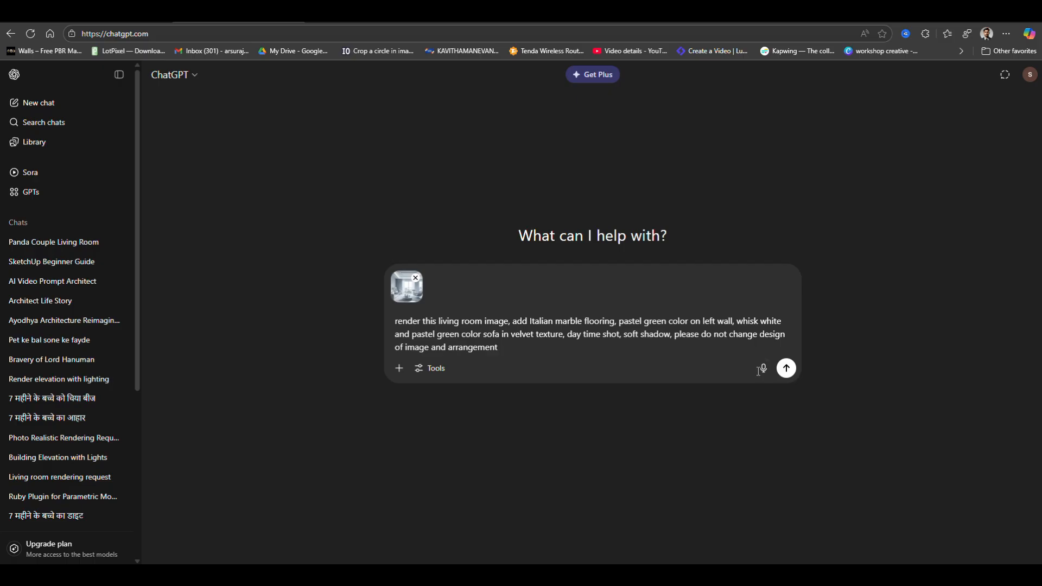
Send the request and view the generated daytime pastel-green render at full size
{"action": "left_click", "coordinate": [785, 368]}
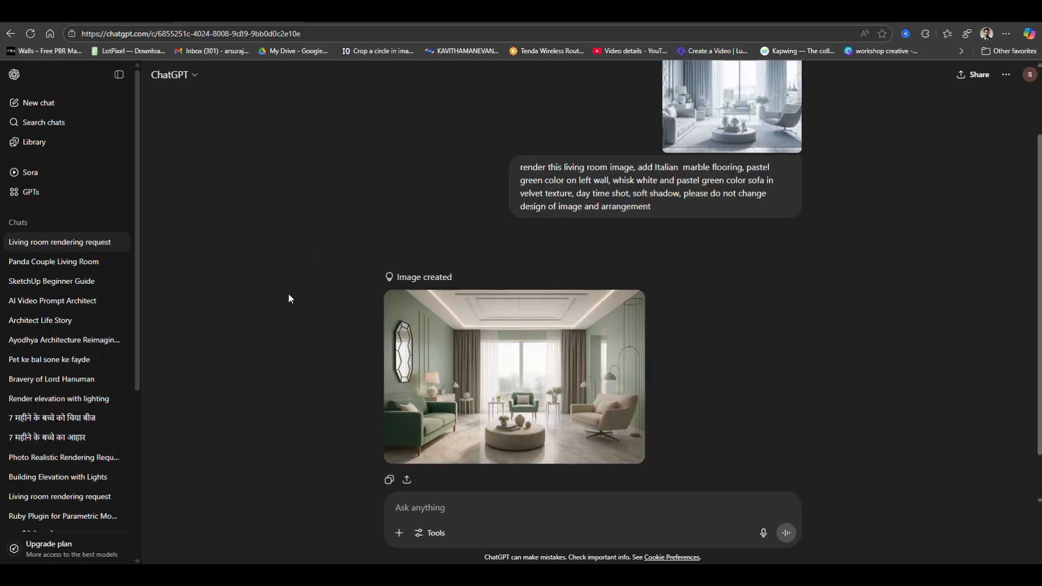
{"action": "left_click", "coordinate": [514, 376]}
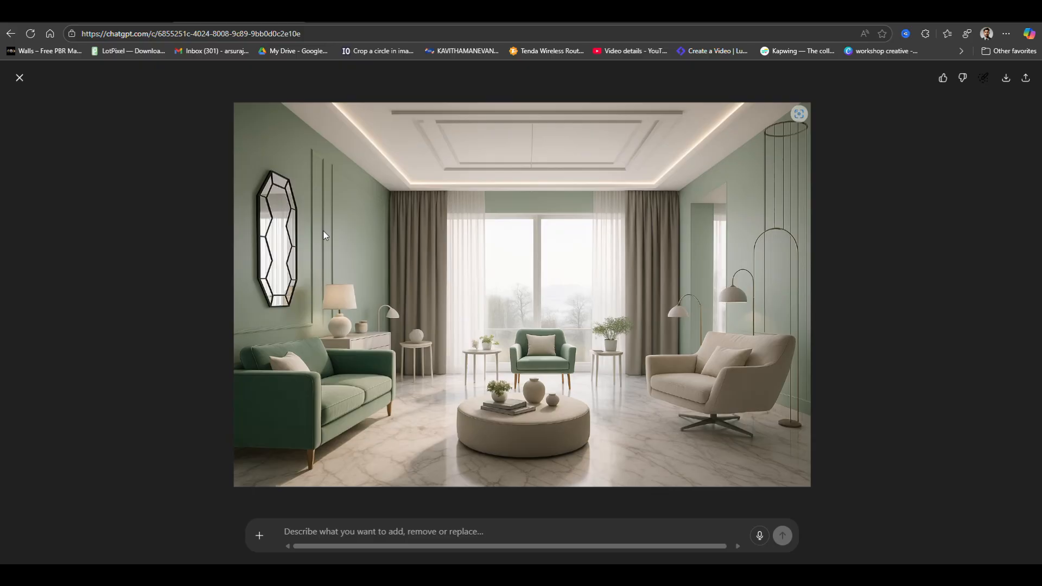
{"action": "mouse_move", "coordinate": [424, 345]}
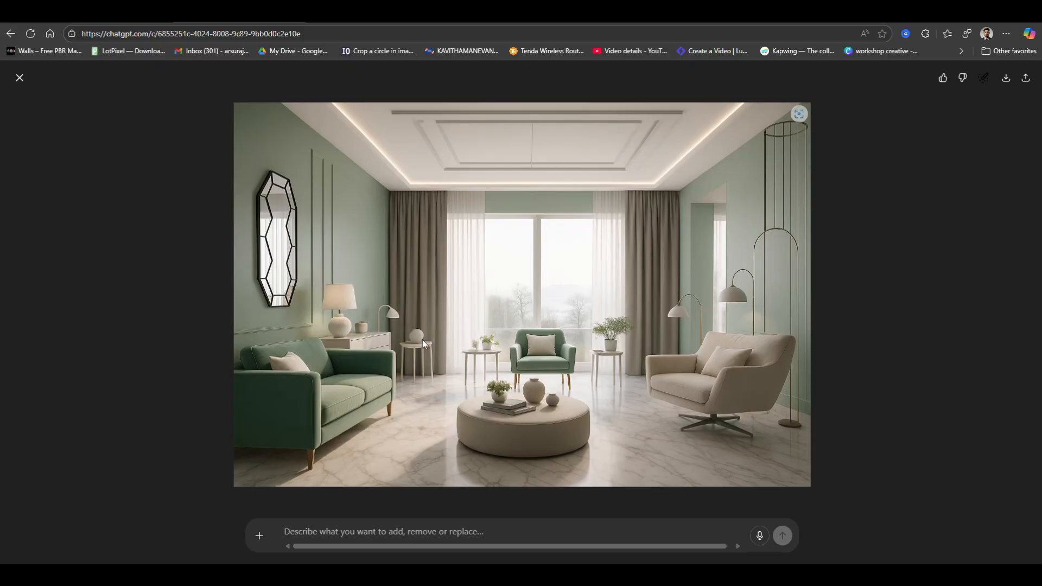
{"action": "mouse_move", "coordinate": [648, 273]}
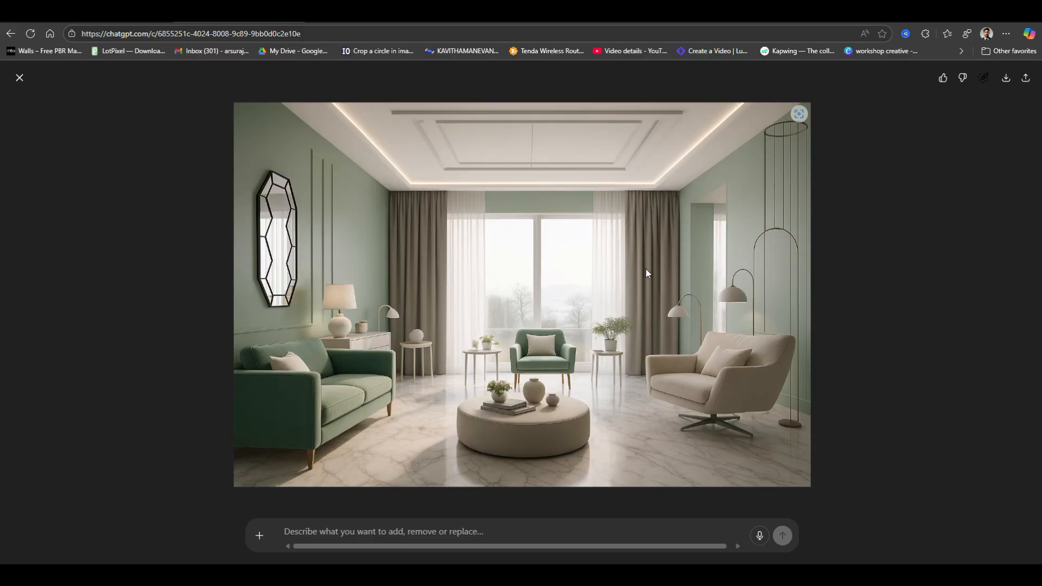
{"action": "mouse_move", "coordinate": [595, 143]}
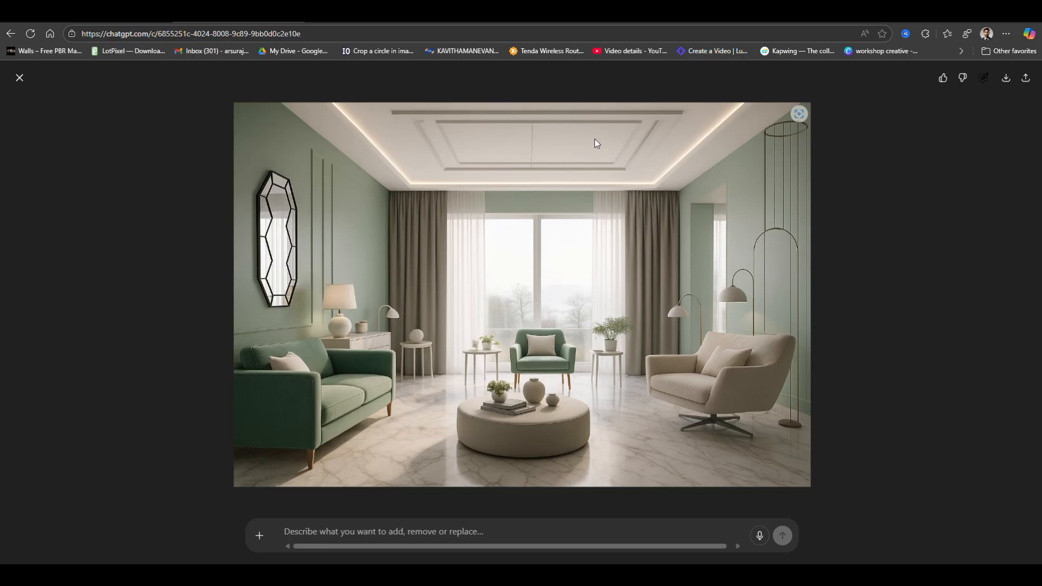
{"action": "mouse_move", "coordinate": [420, 189]}
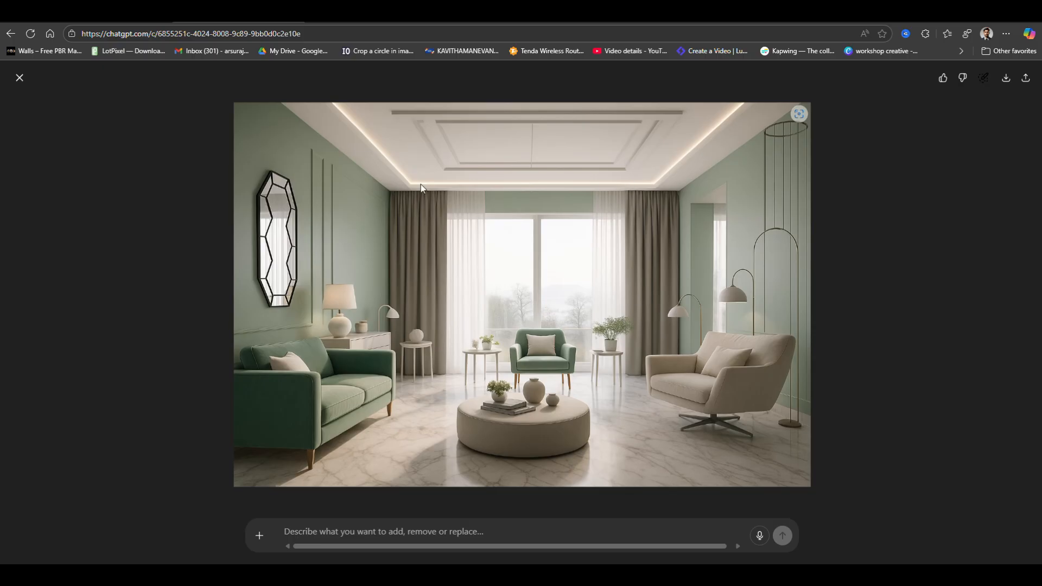
{"action": "mouse_move", "coordinate": [725, 392]}
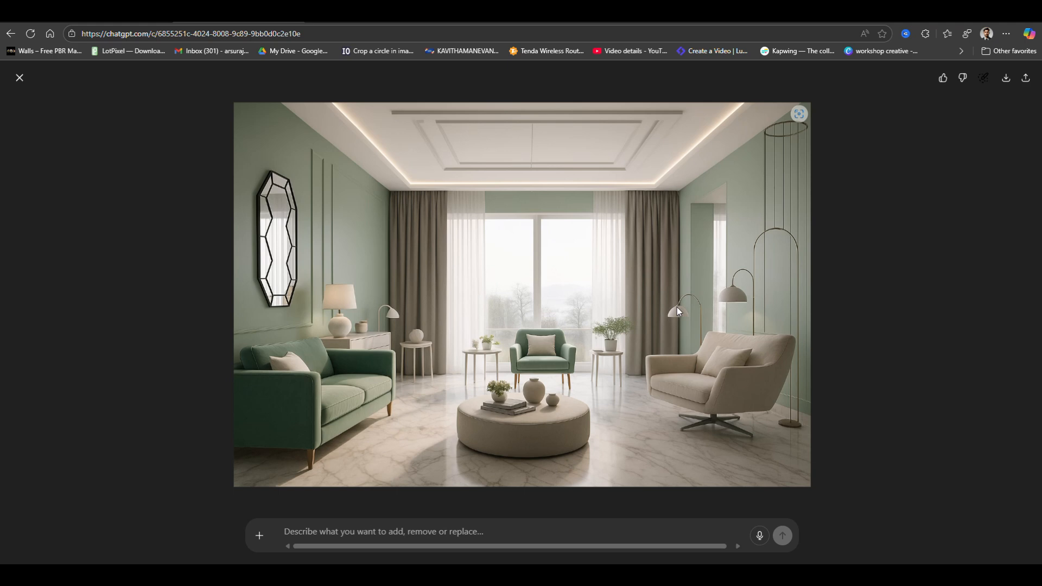
{"action": "mouse_move", "coordinate": [679, 319]}
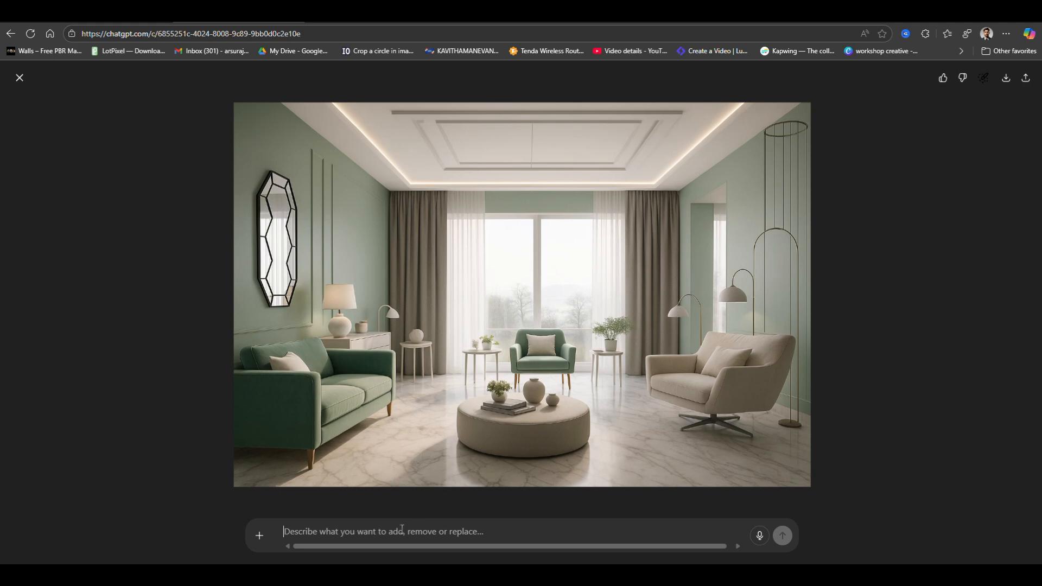
Request an edit: 'now edit this image, lit up interior lights, evening shot'
{"action": "type", "text": "now"}
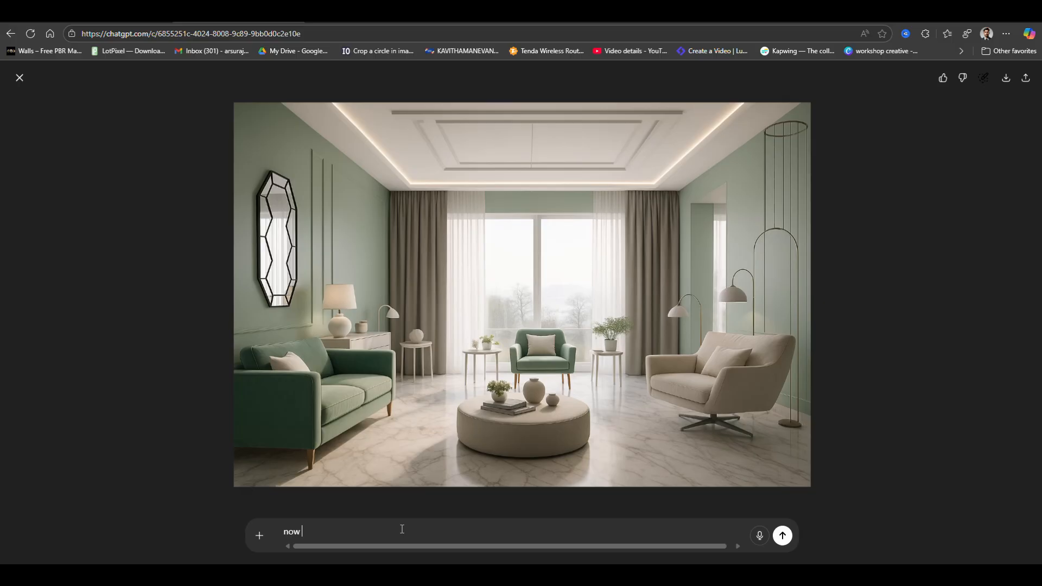
{"action": "type", "text": "edit"}
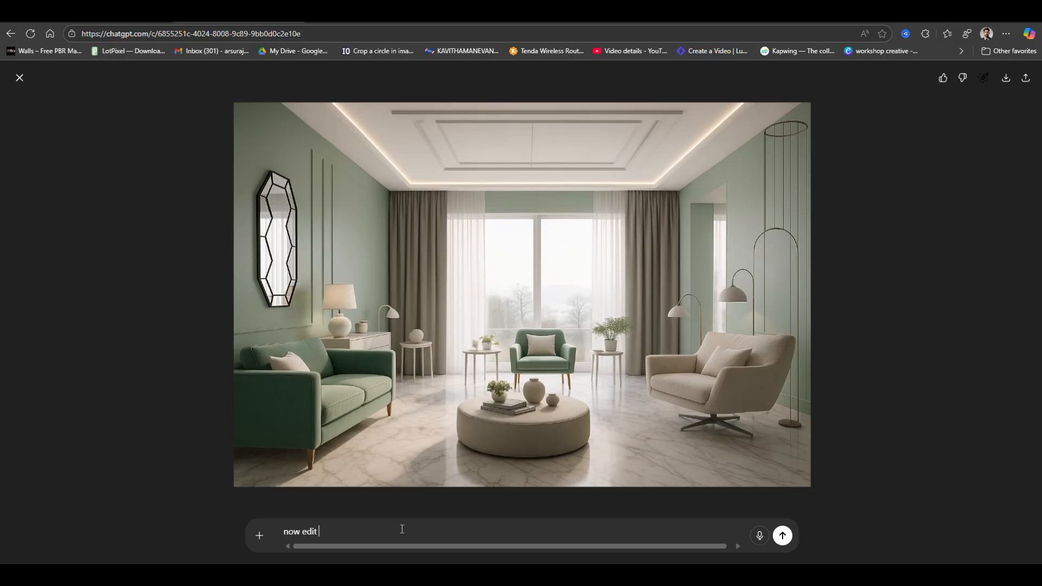
{"action": "type", "text": "this image"}
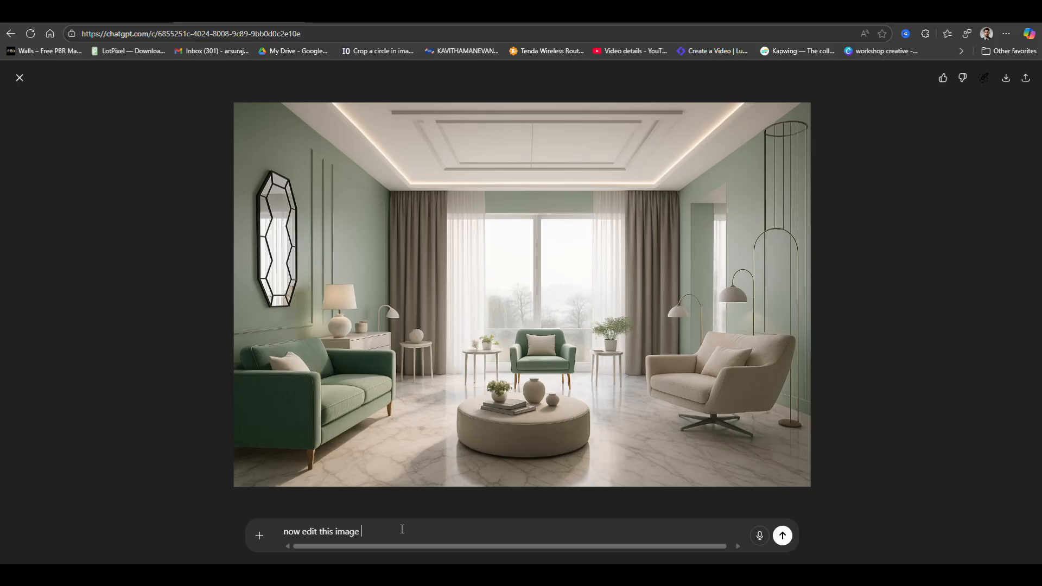
{"action": "type", "text": ", lit up"}
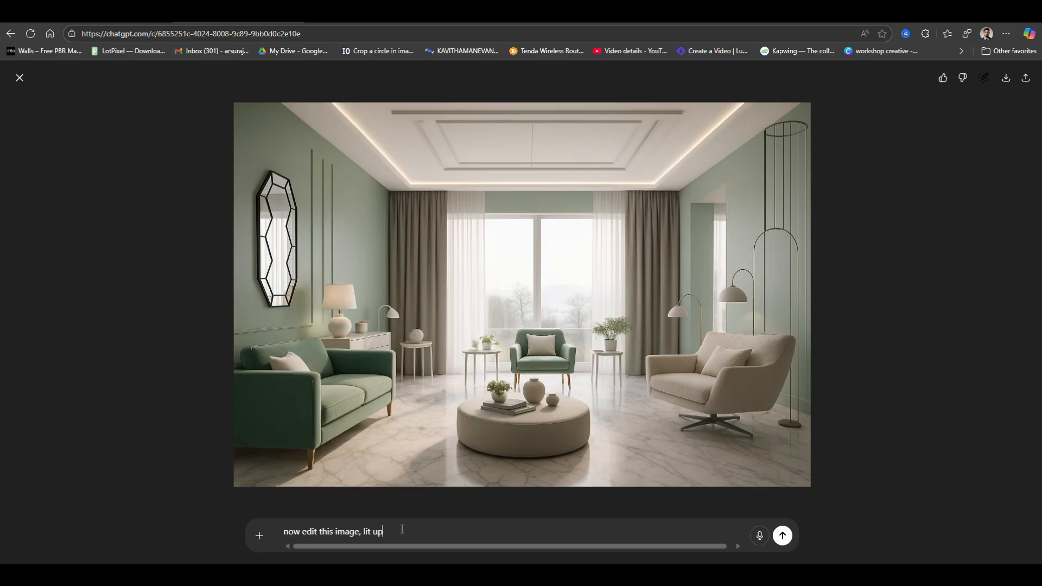
{"action": "type", "text": "interior lights, e"}
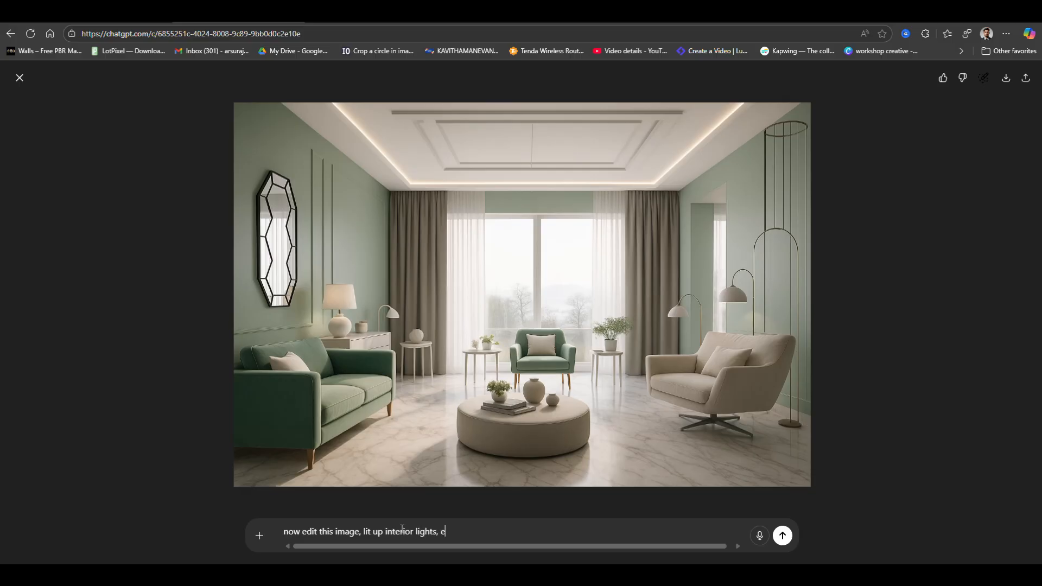
{"action": "type", "text": "vening shot"}
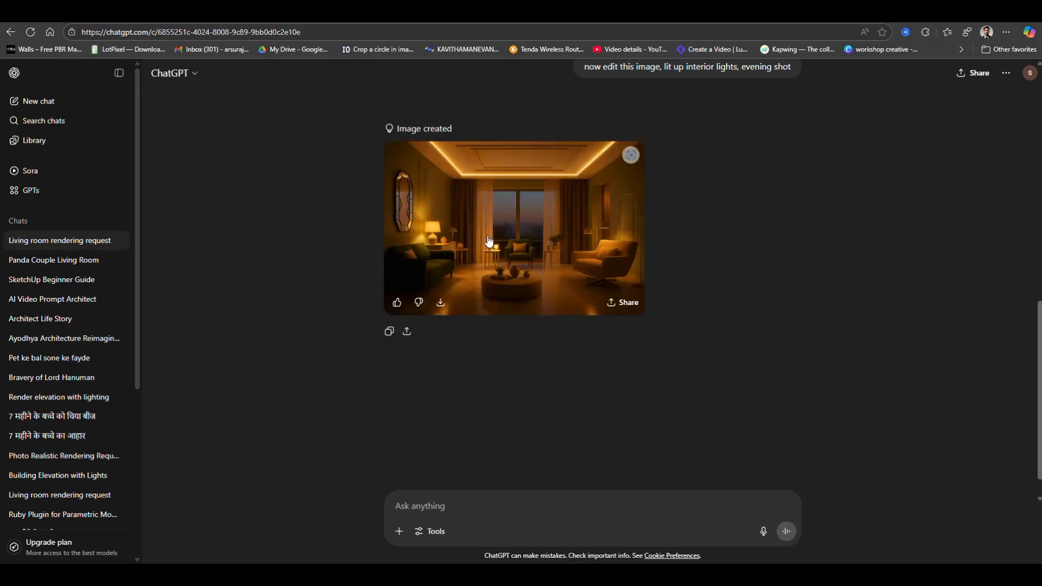
Inspect the warm evening render full size, then return to the daytime green render
{"action": "left_click", "coordinate": [512, 226]}
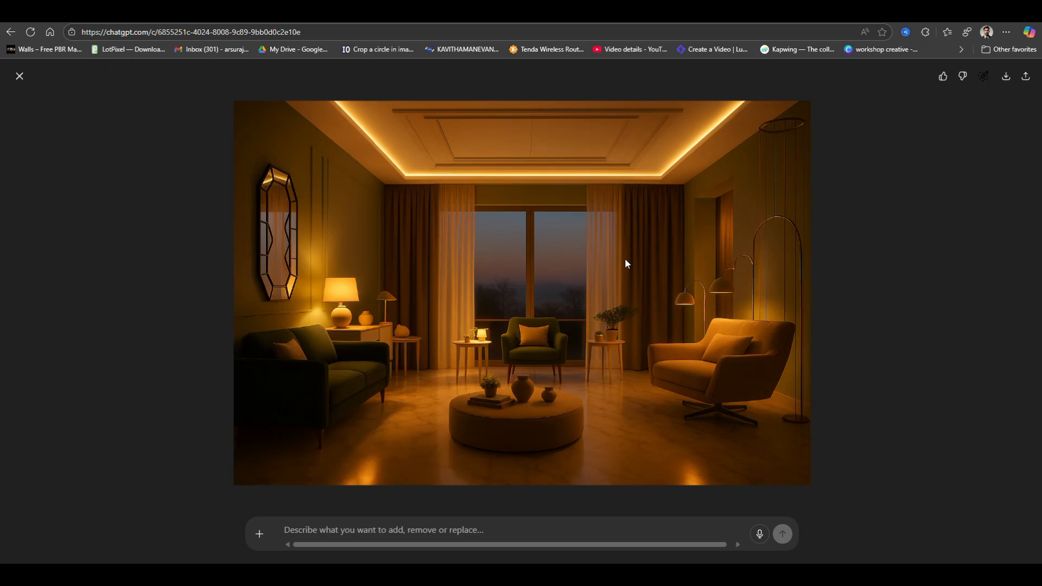
{"action": "mouse_move", "coordinate": [418, 323]}
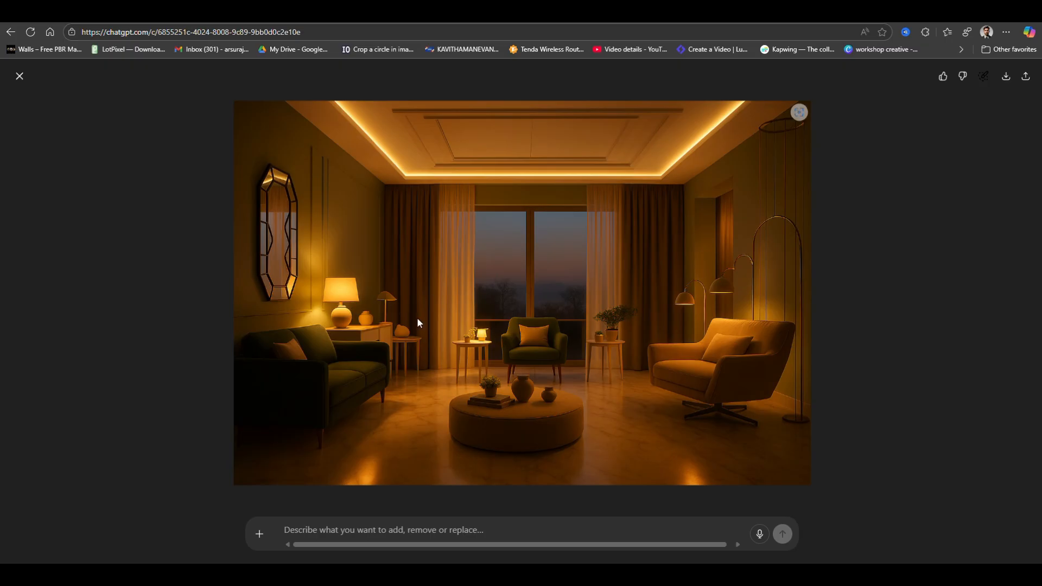
{"action": "mouse_move", "coordinate": [685, 178]}
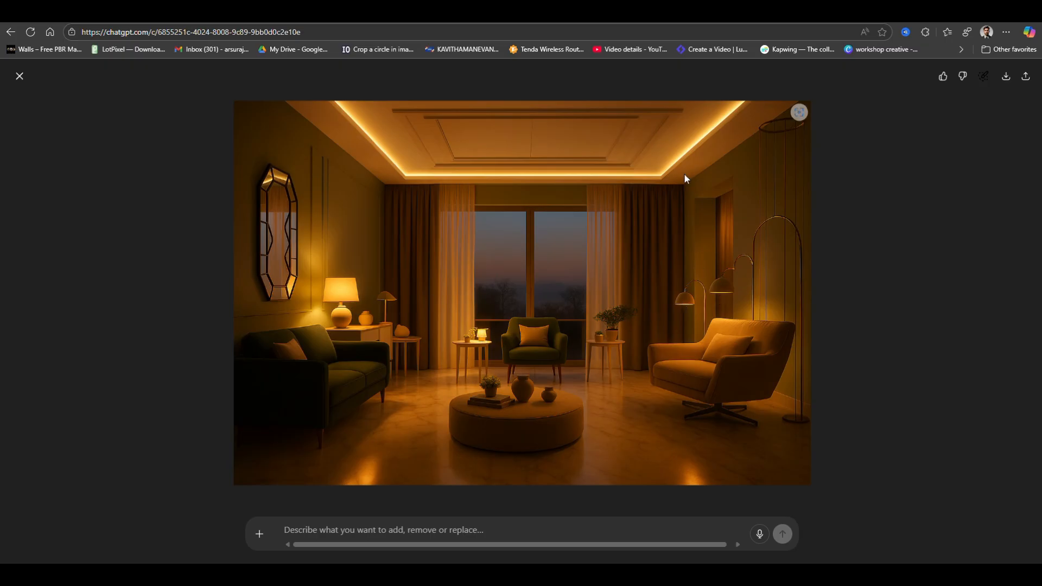
{"action": "mouse_move", "coordinate": [750, 231]}
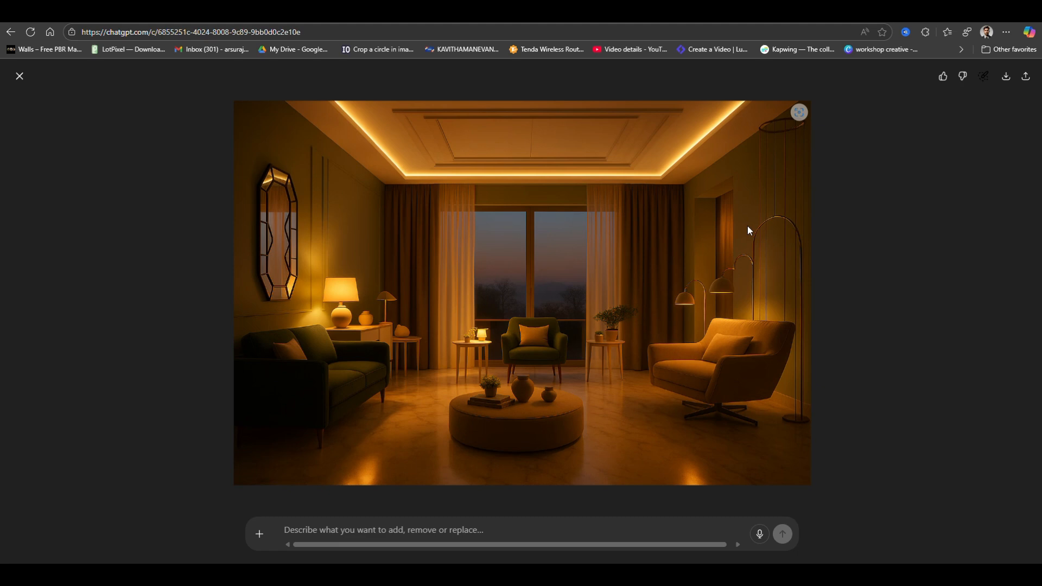
{"action": "mouse_move", "coordinate": [454, 436]}
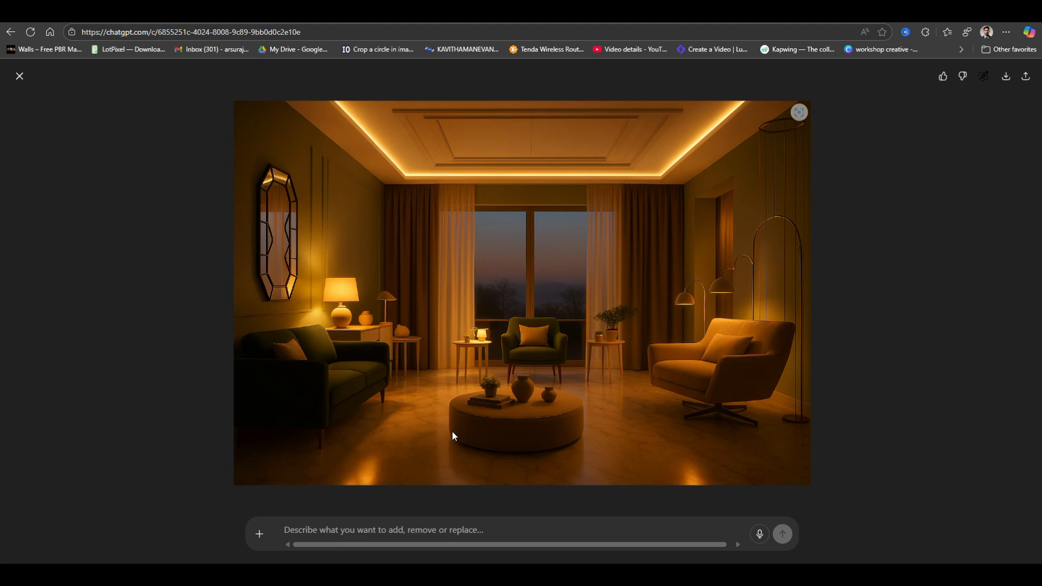
{"action": "mouse_move", "coordinate": [823, 131]}
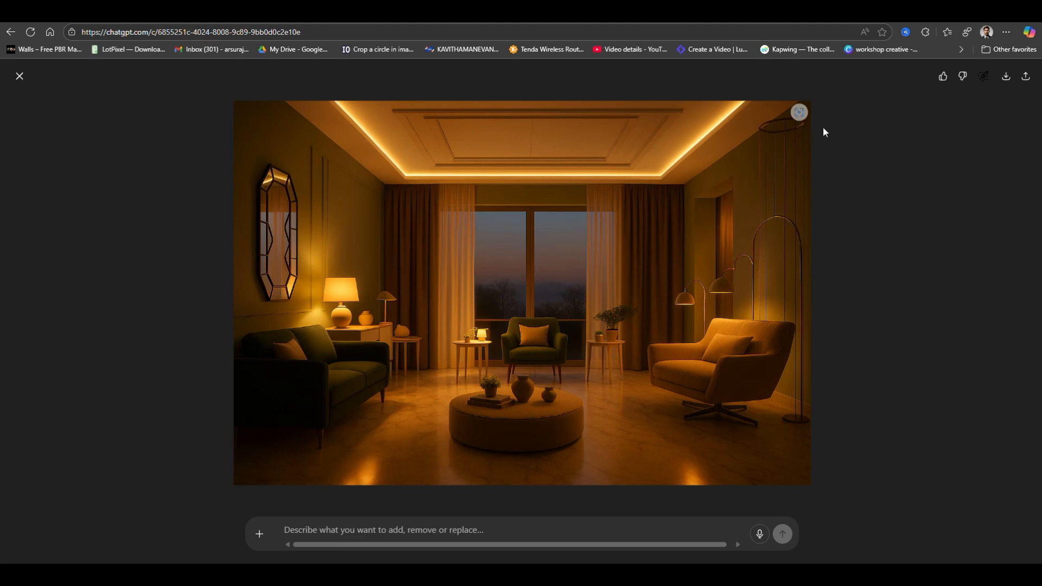
{"action": "mouse_move", "coordinate": [30, 140]}
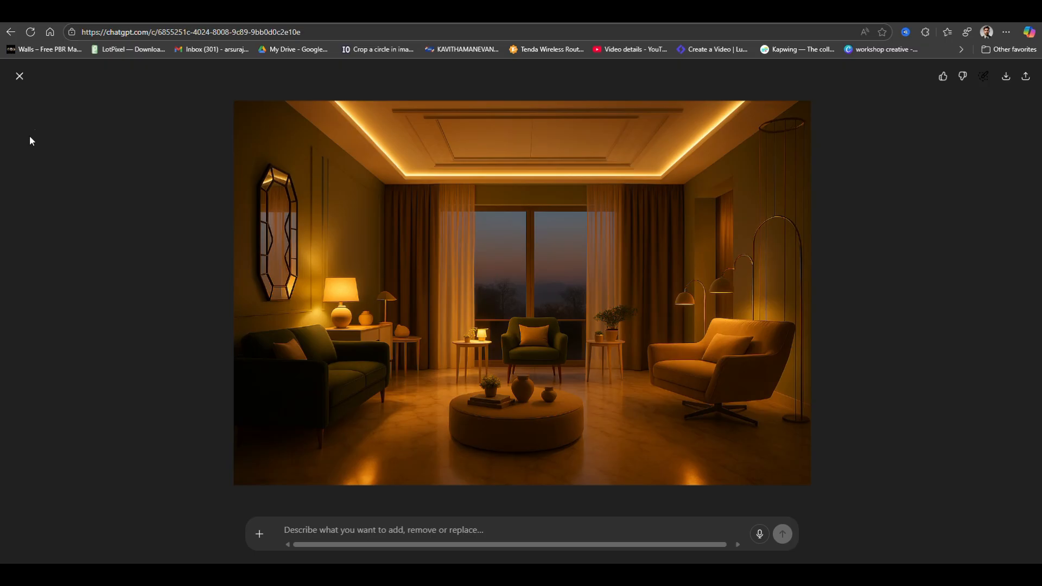
{"action": "left_click", "coordinate": [19, 76]}
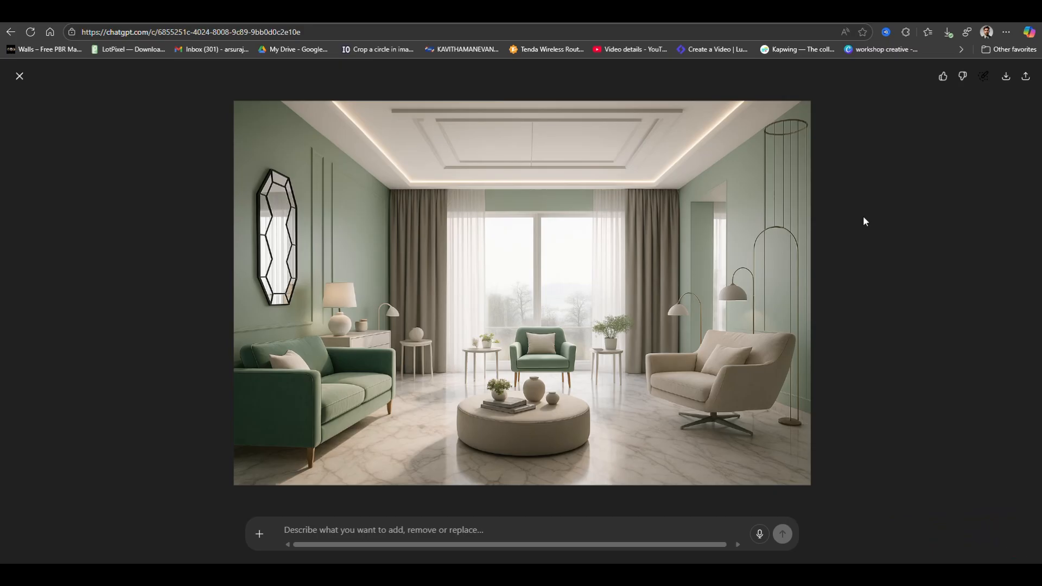
{"action": "mouse_move", "coordinate": [489, 28]}
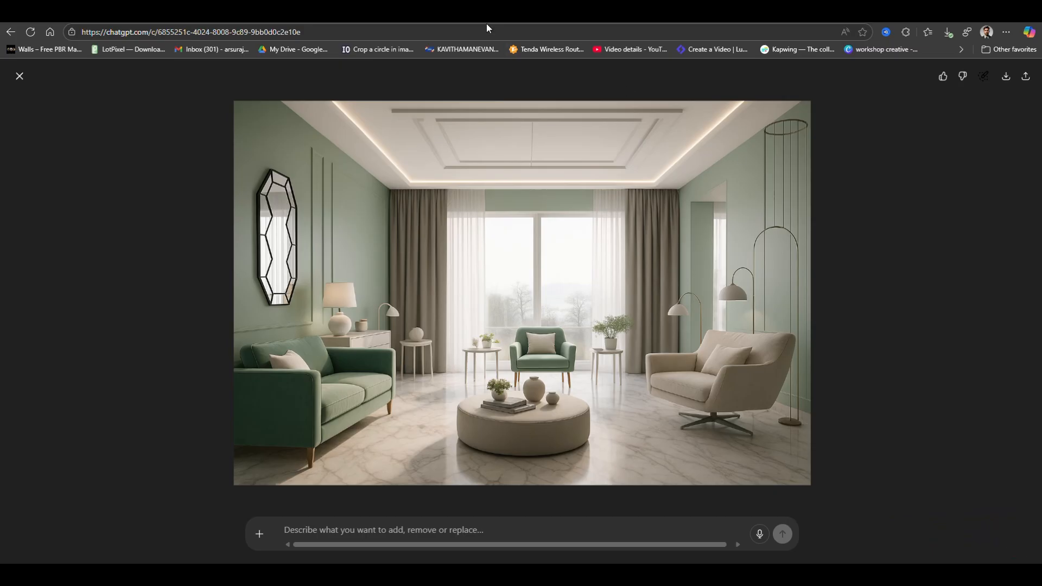